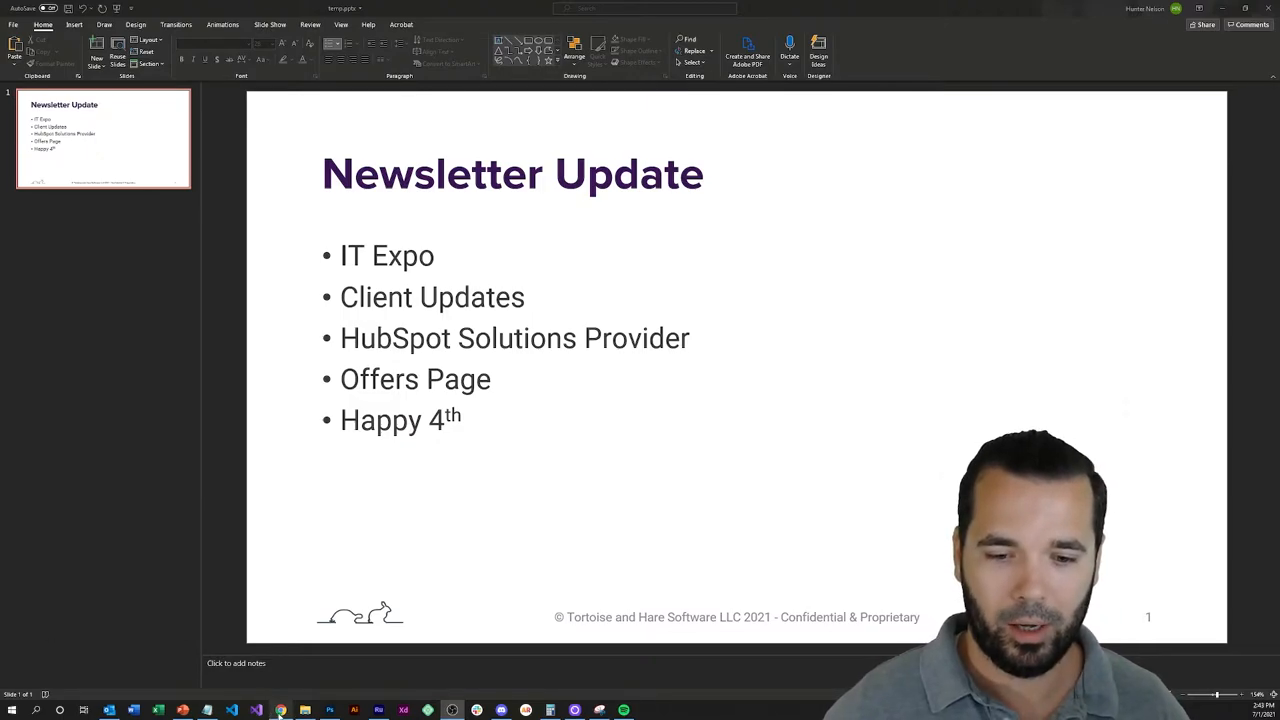
Switch to the Villani Analytics No-Code Test Case Builder page in Chrome
left_click(280, 710)
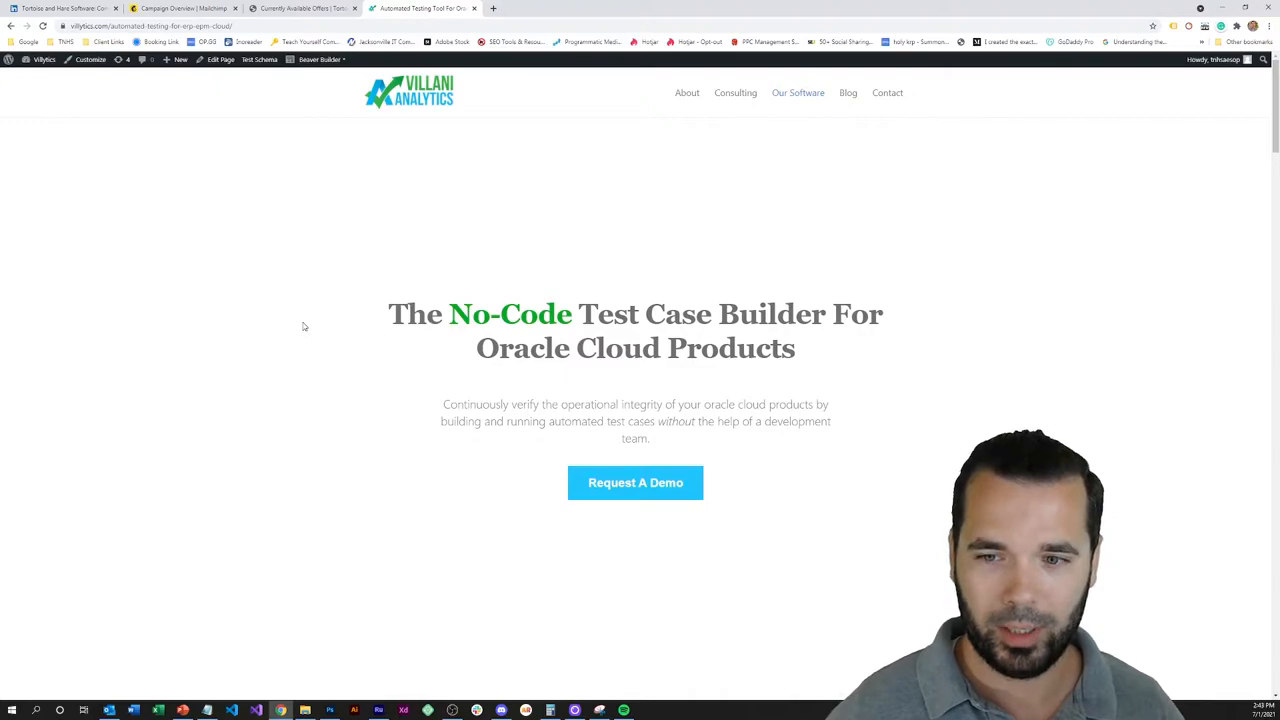
mouse_move(298, 244)
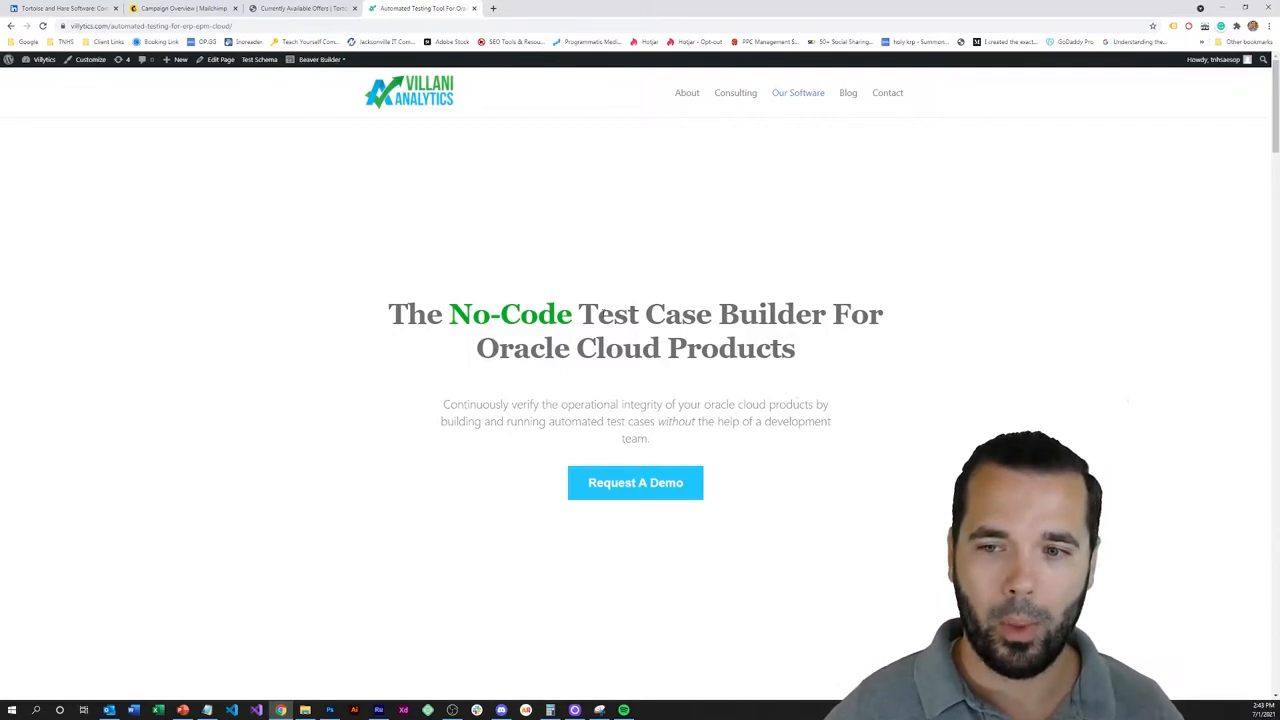
mouse_move(220, 308)
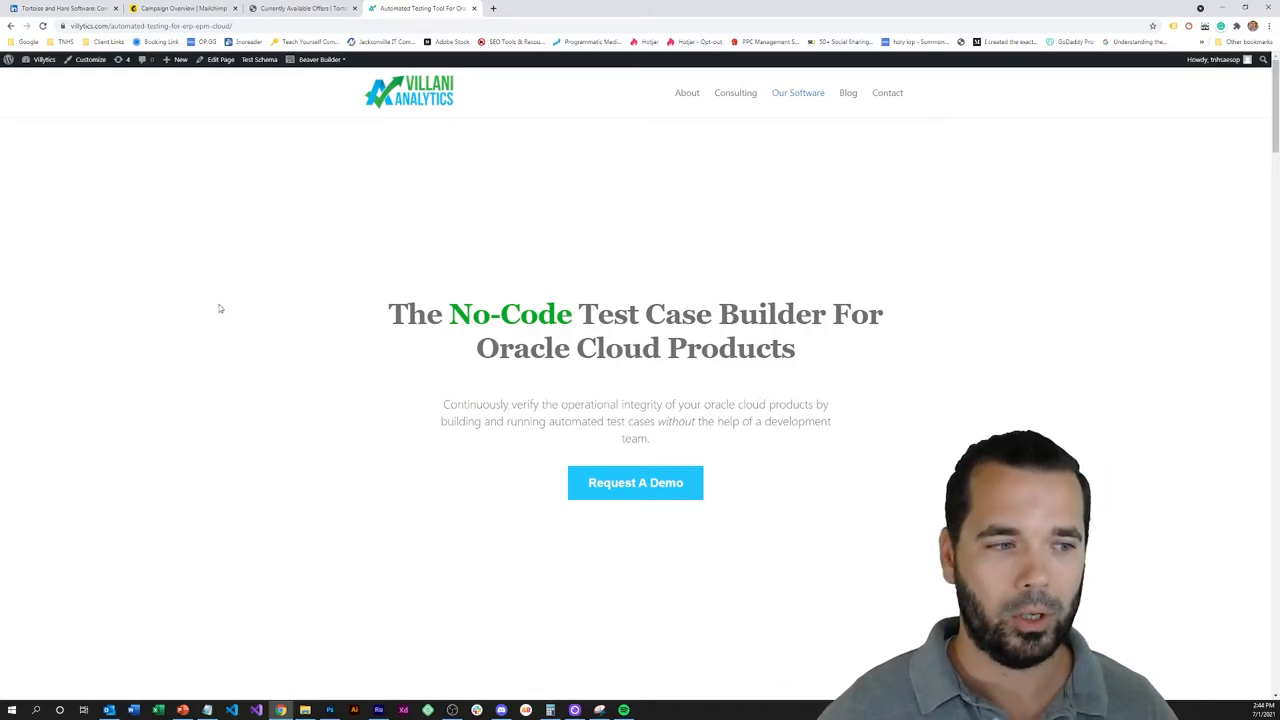
Scroll down through the Villani Analytics product page to review its content
scroll("down", 3)
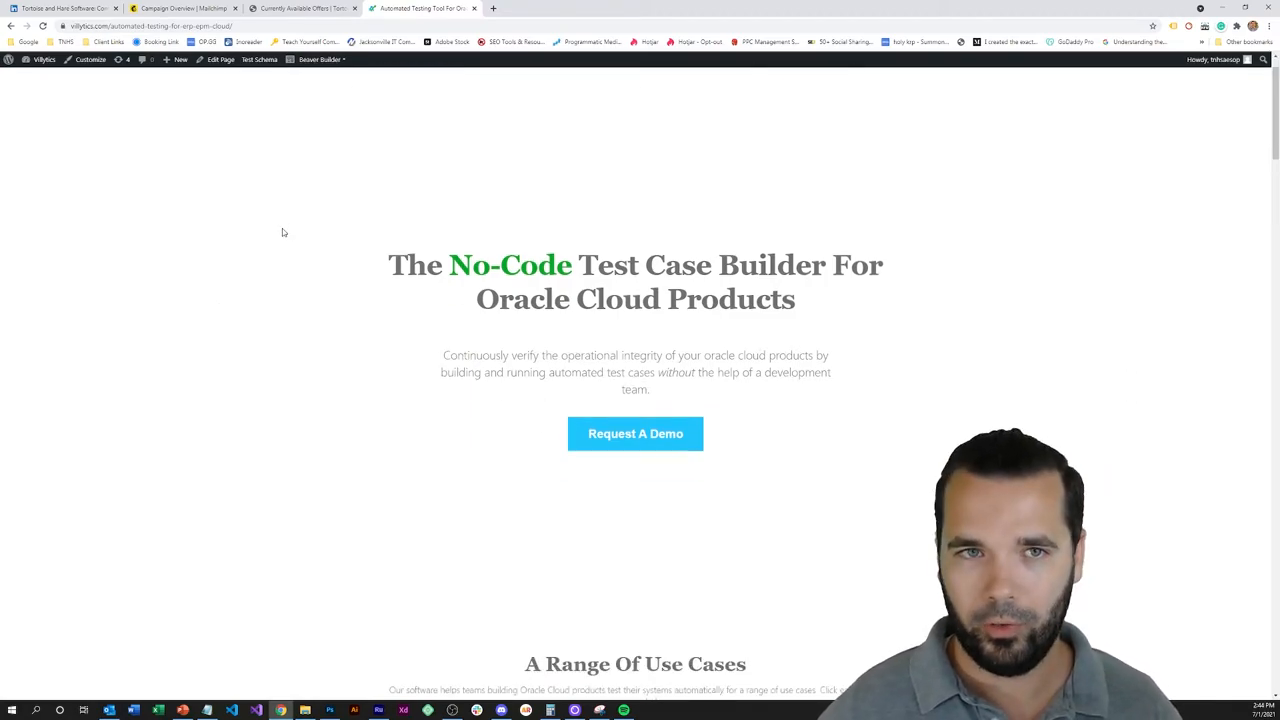
scroll("down", 3)
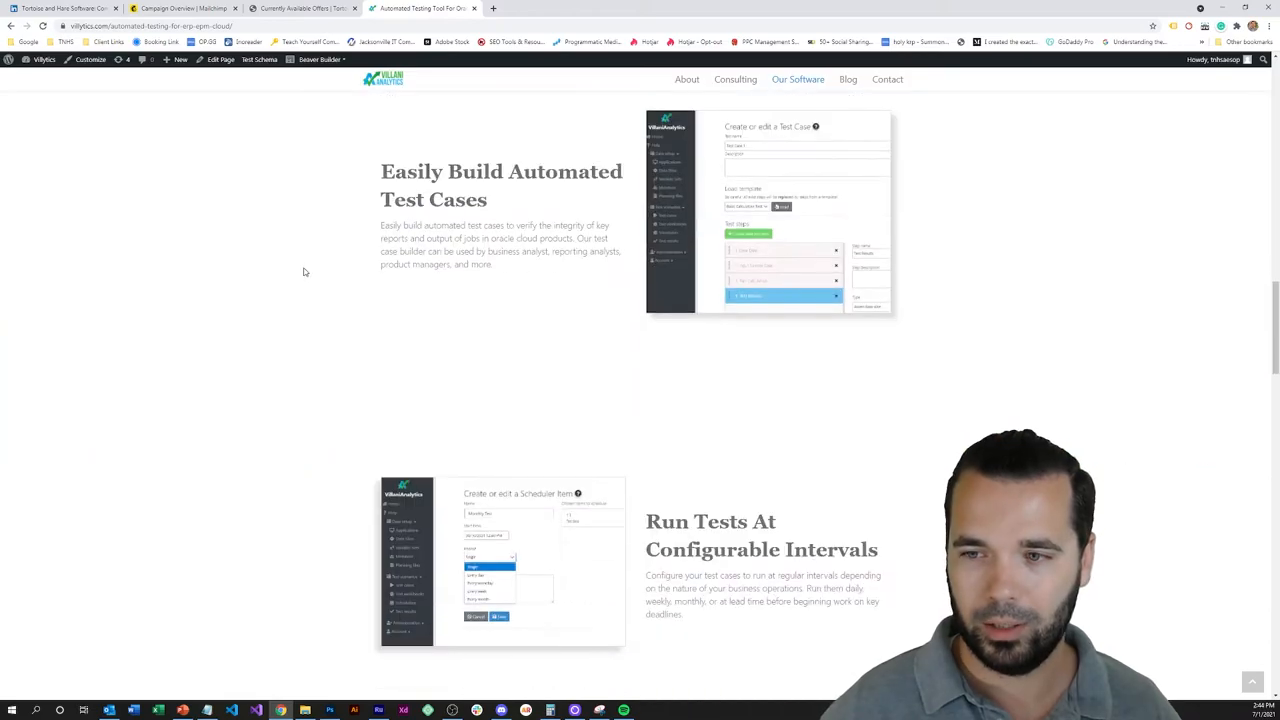
scroll("down", 3)
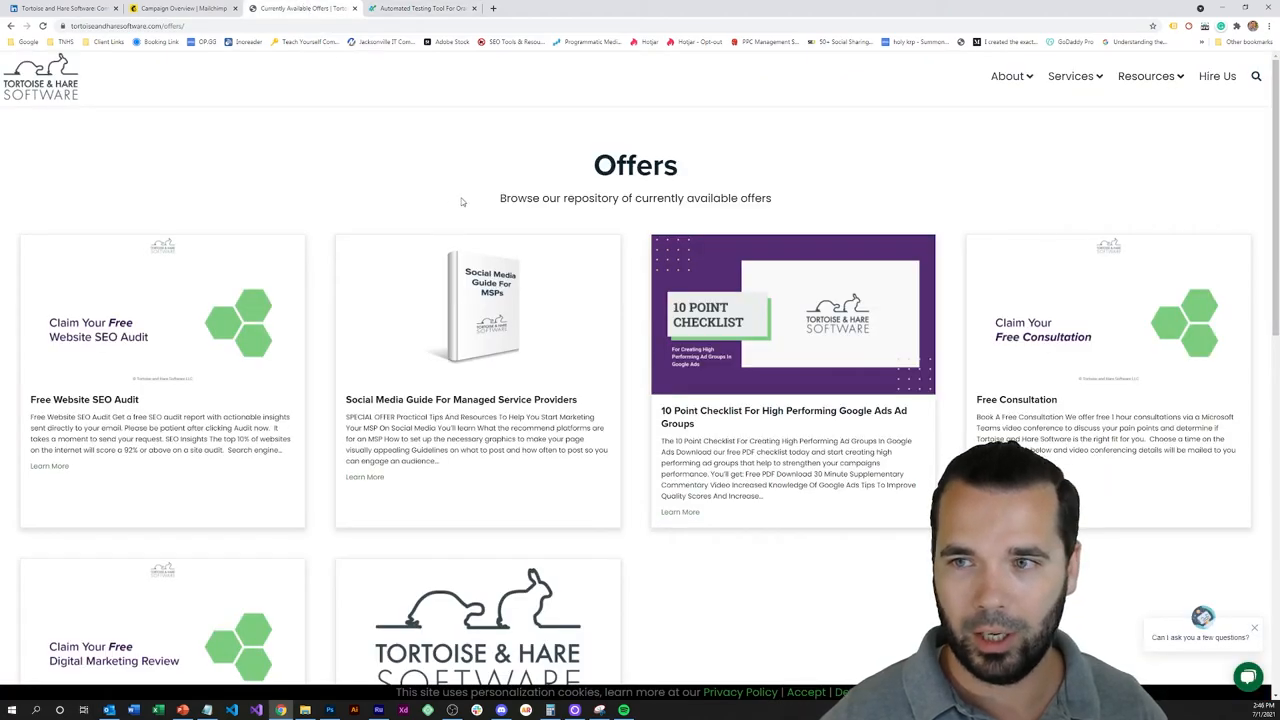
left_click(1146, 76)
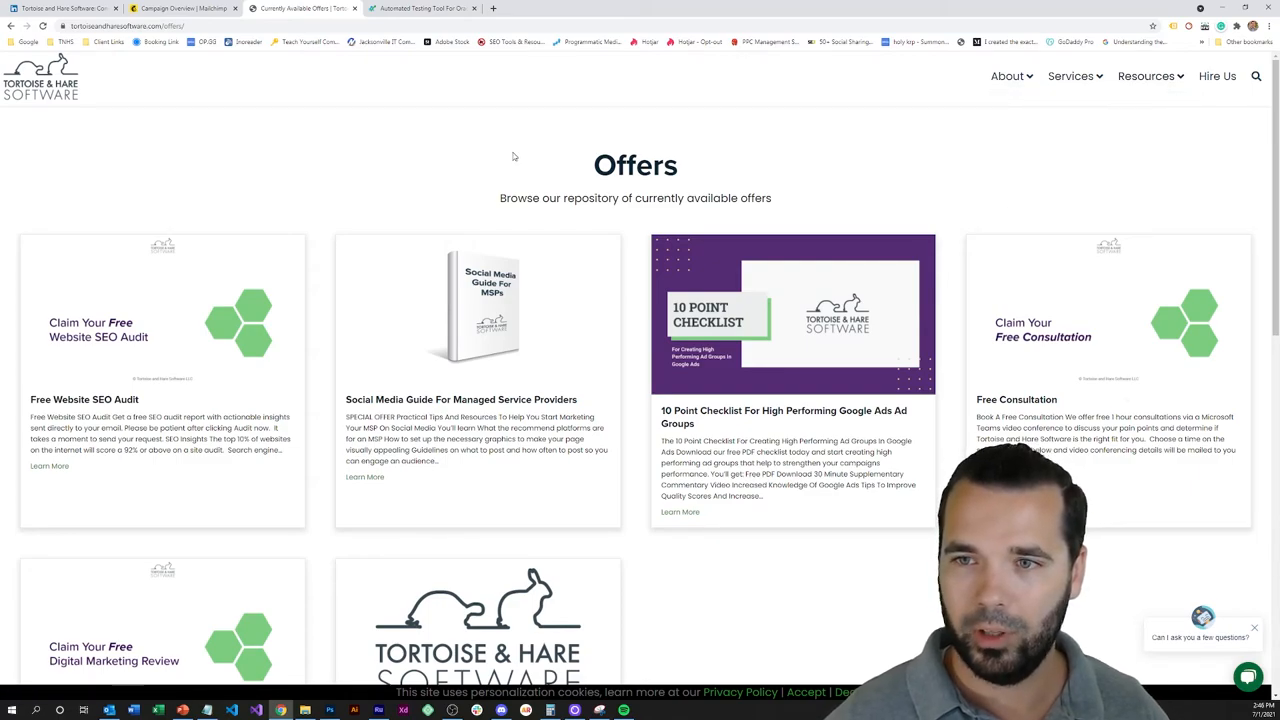
mouse_move(196, 340)
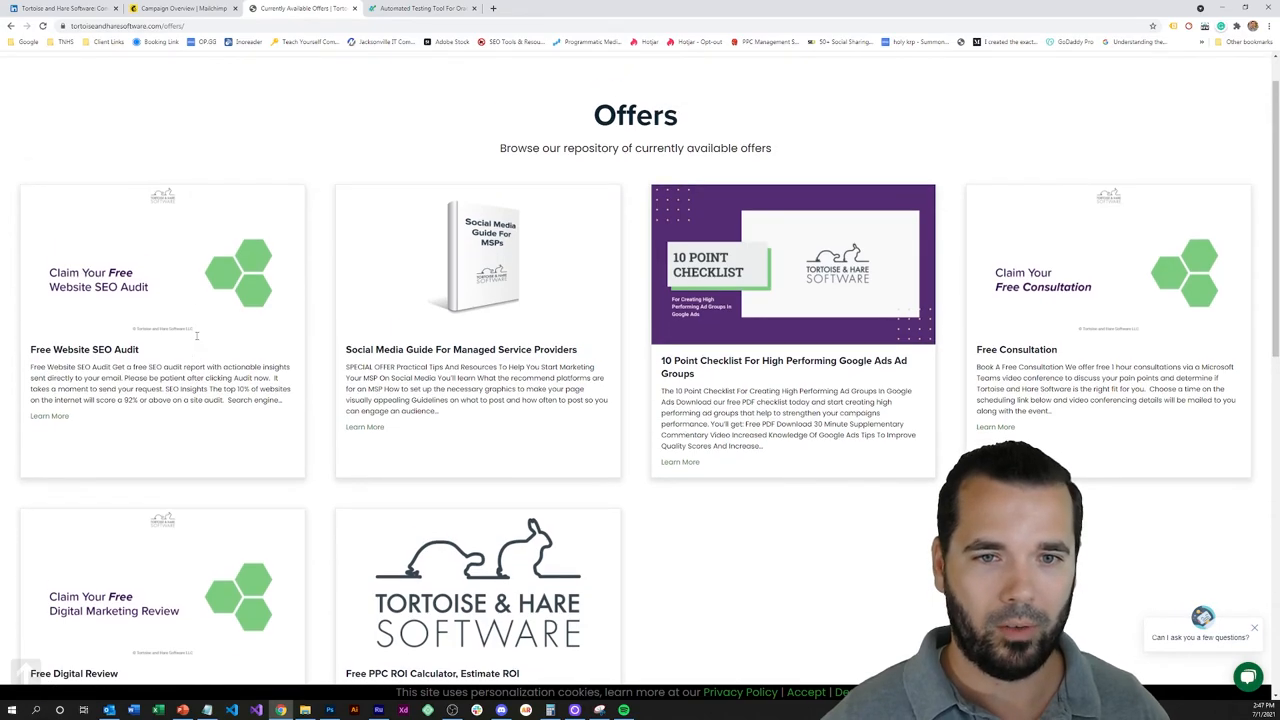
mouse_move(188, 320)
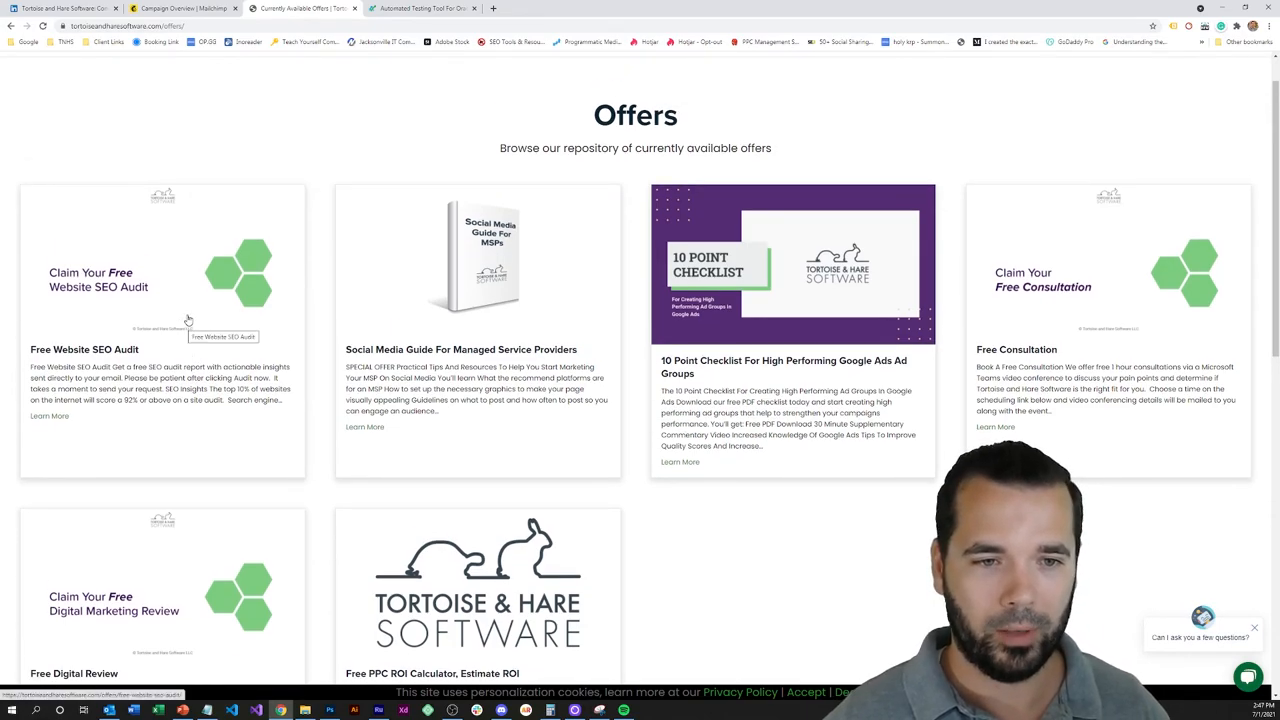
mouse_move(150, 352)
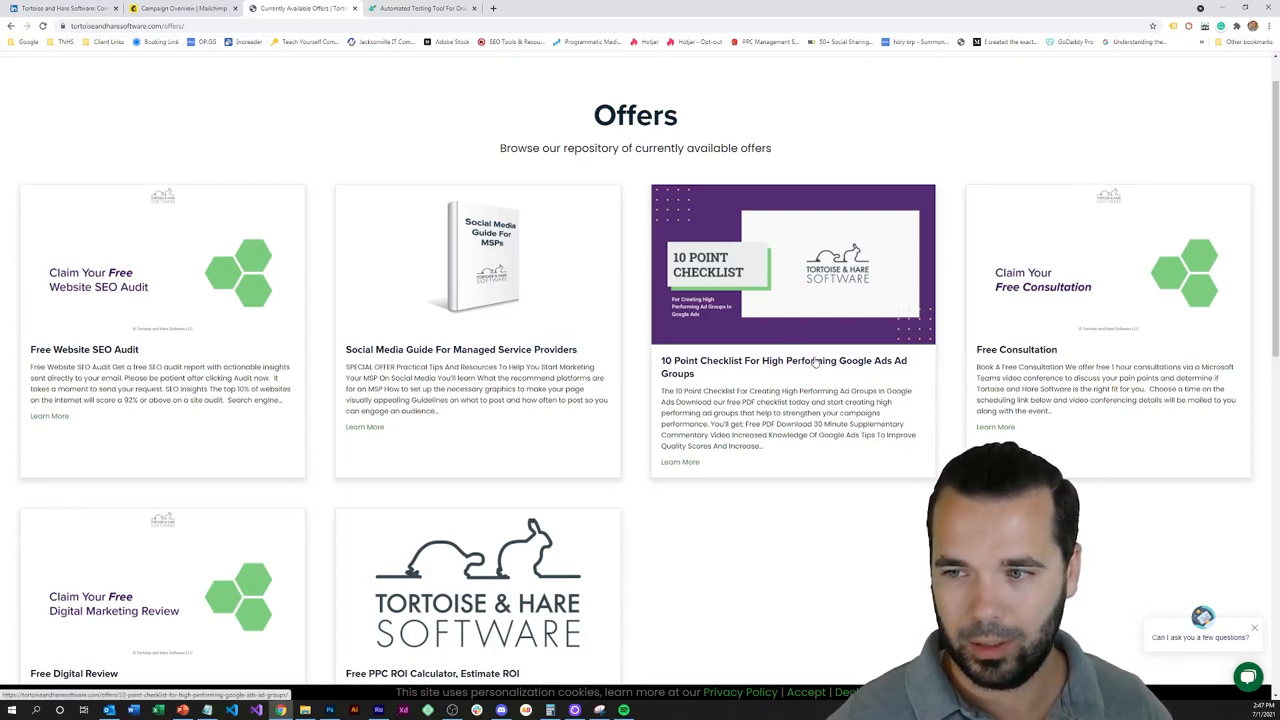
mouse_move(1026, 350)
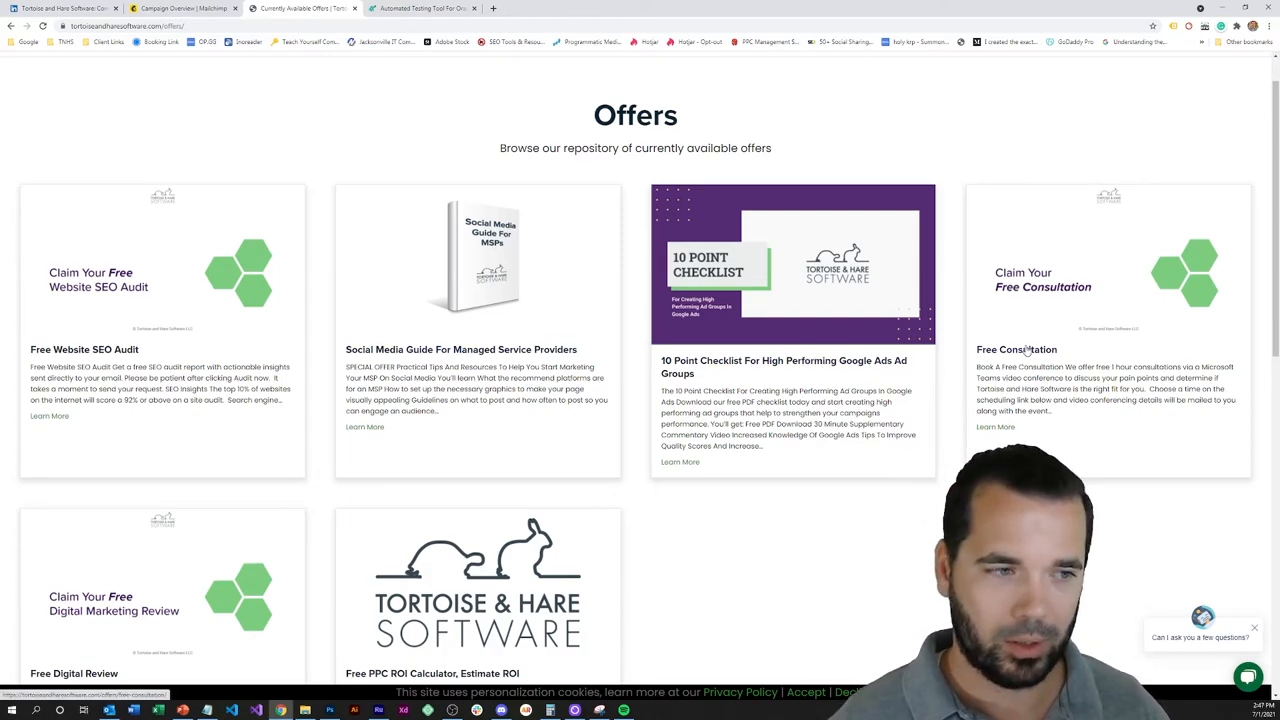
Scroll through the Tortoise & Hare Offers page listing the SEO audit, checklist and consultation
scroll("down", 3)
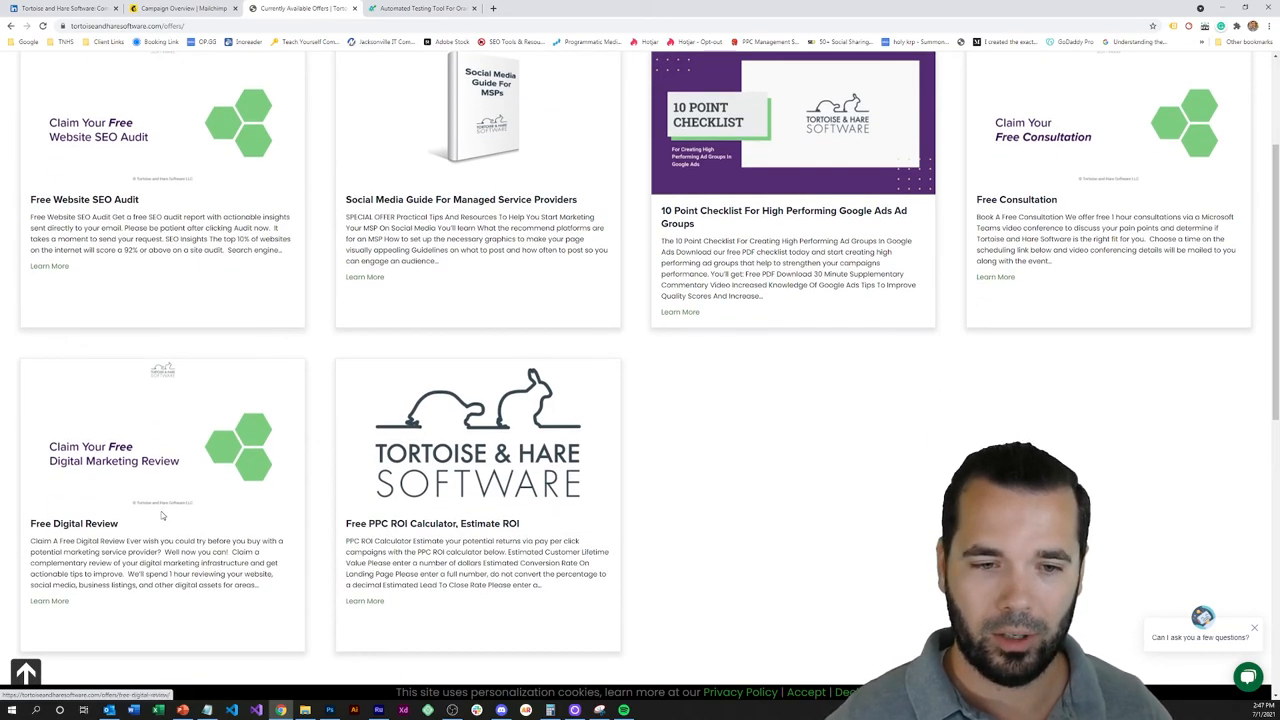
mouse_move(244, 502)
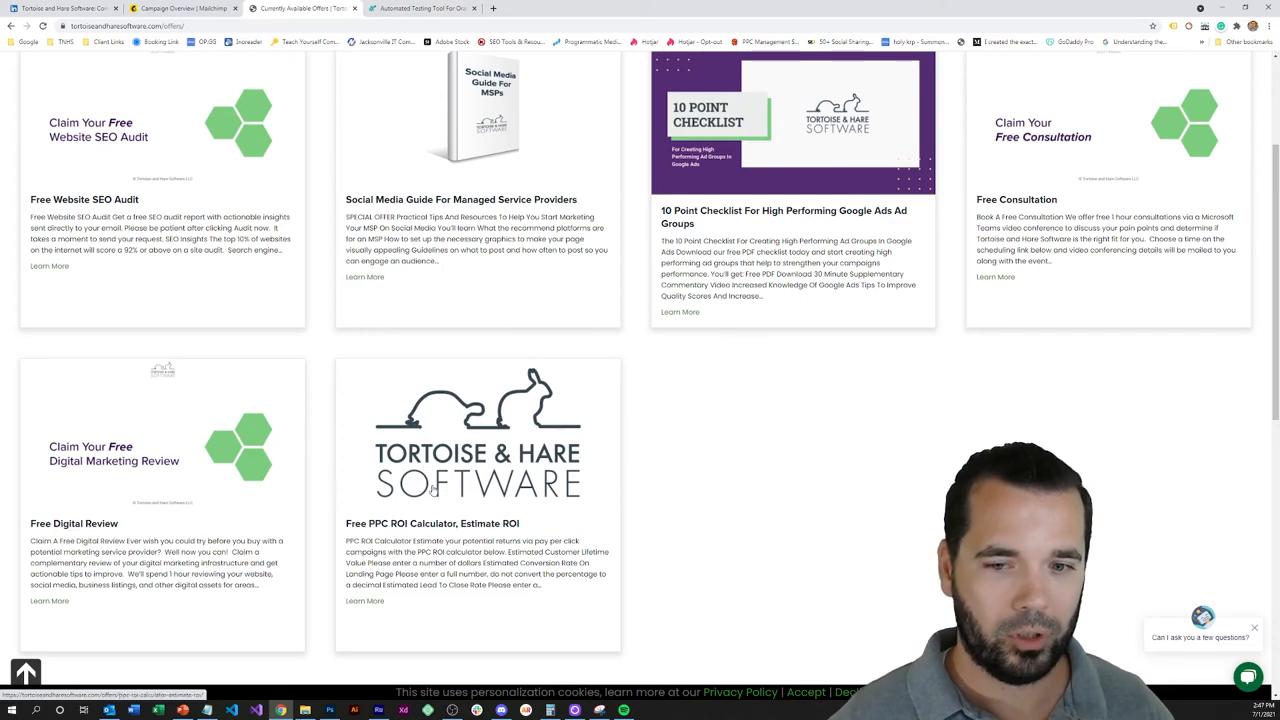
mouse_move(456, 488)
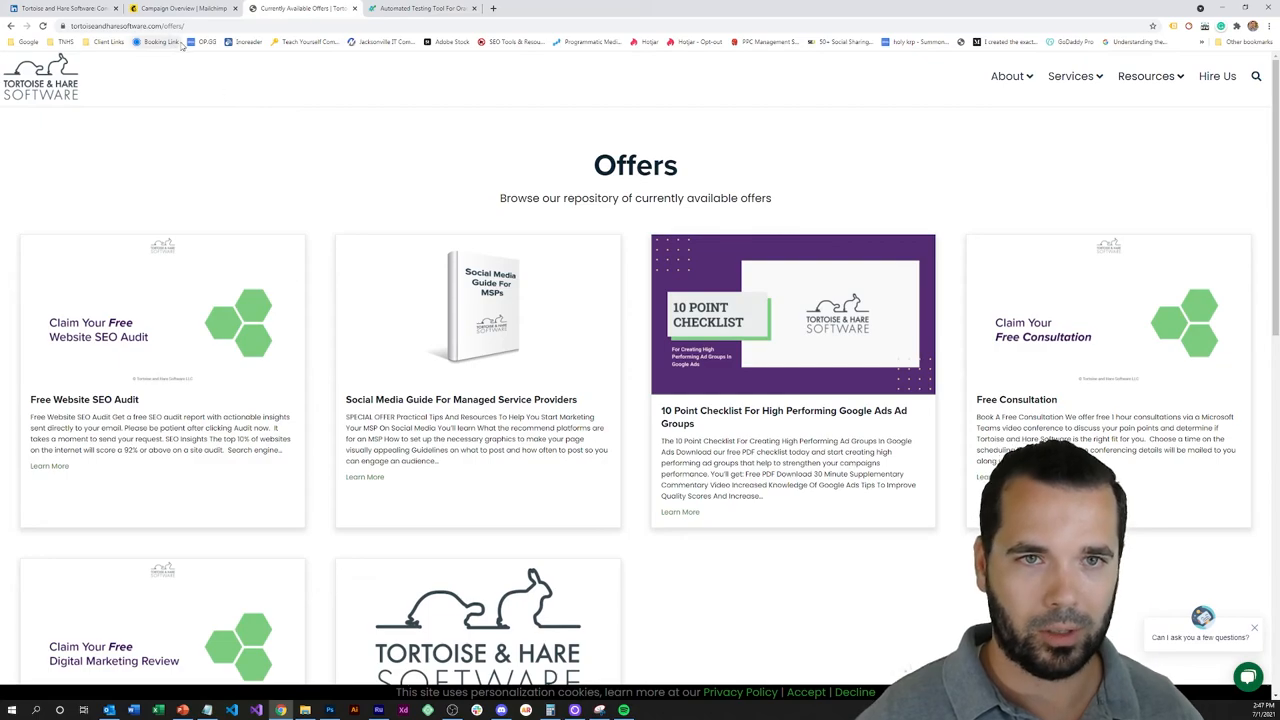
scroll("down", 3)
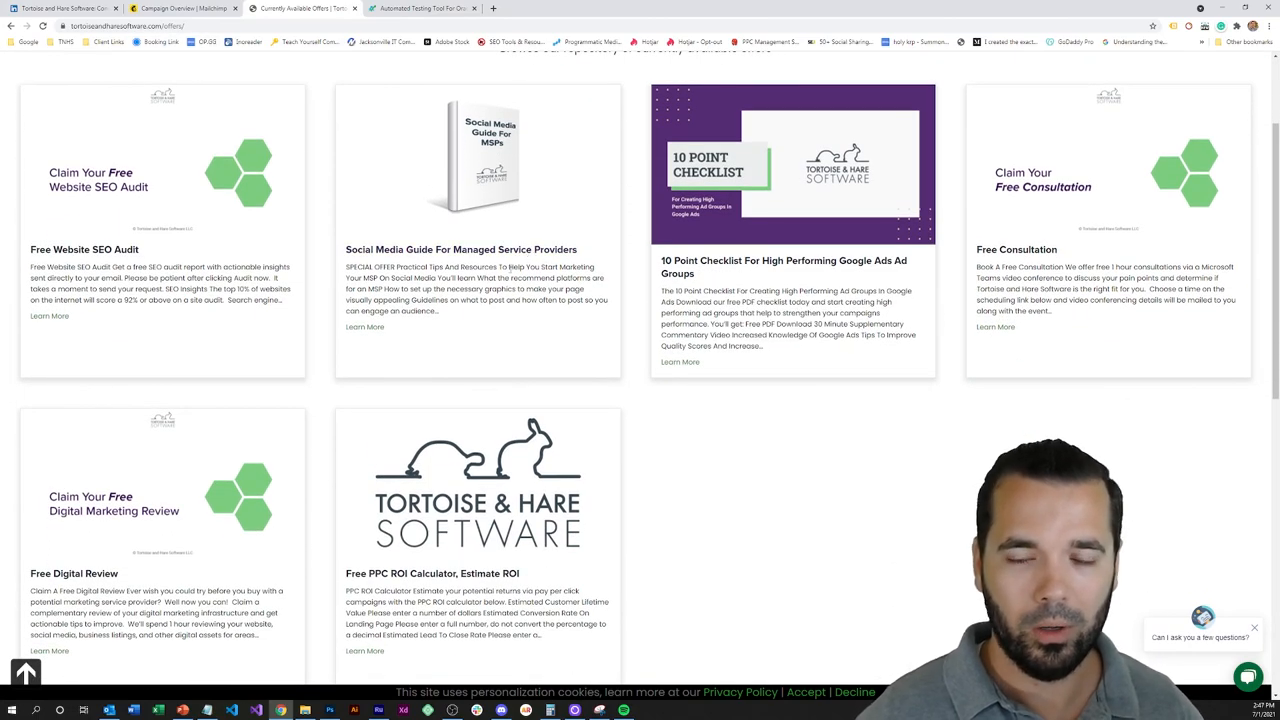
scroll("up", 3)
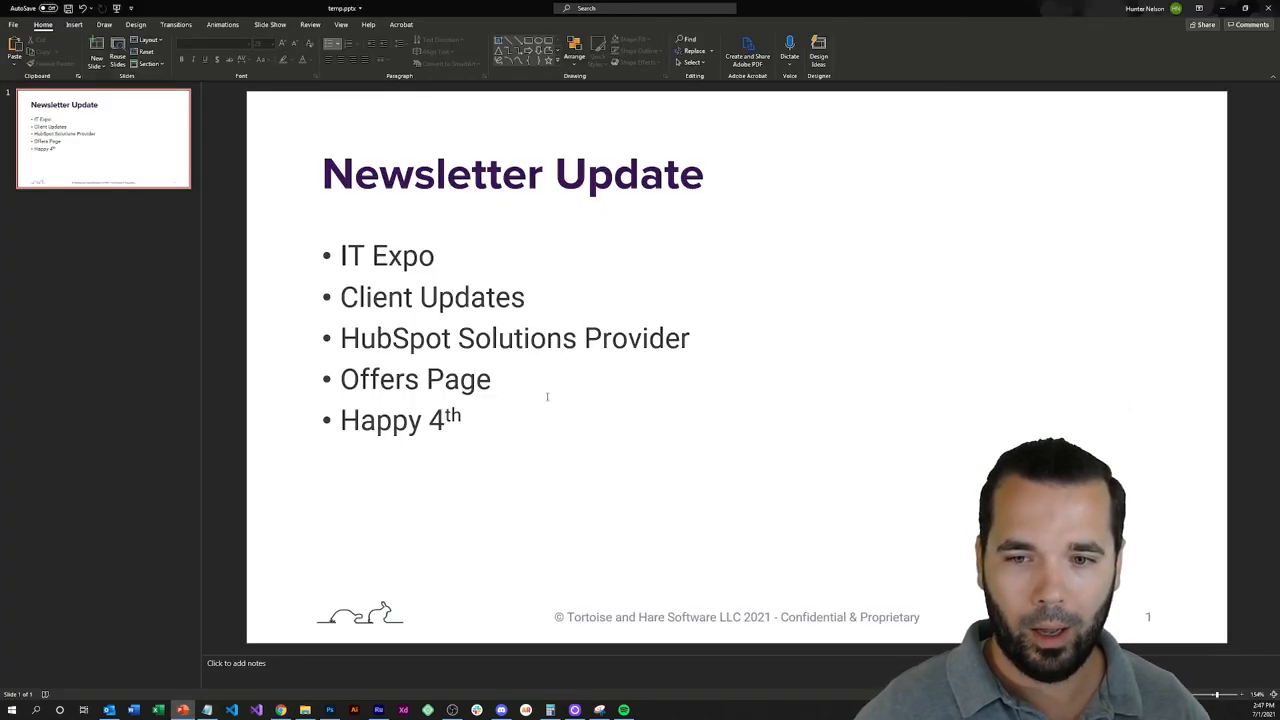
mouse_move(512, 380)
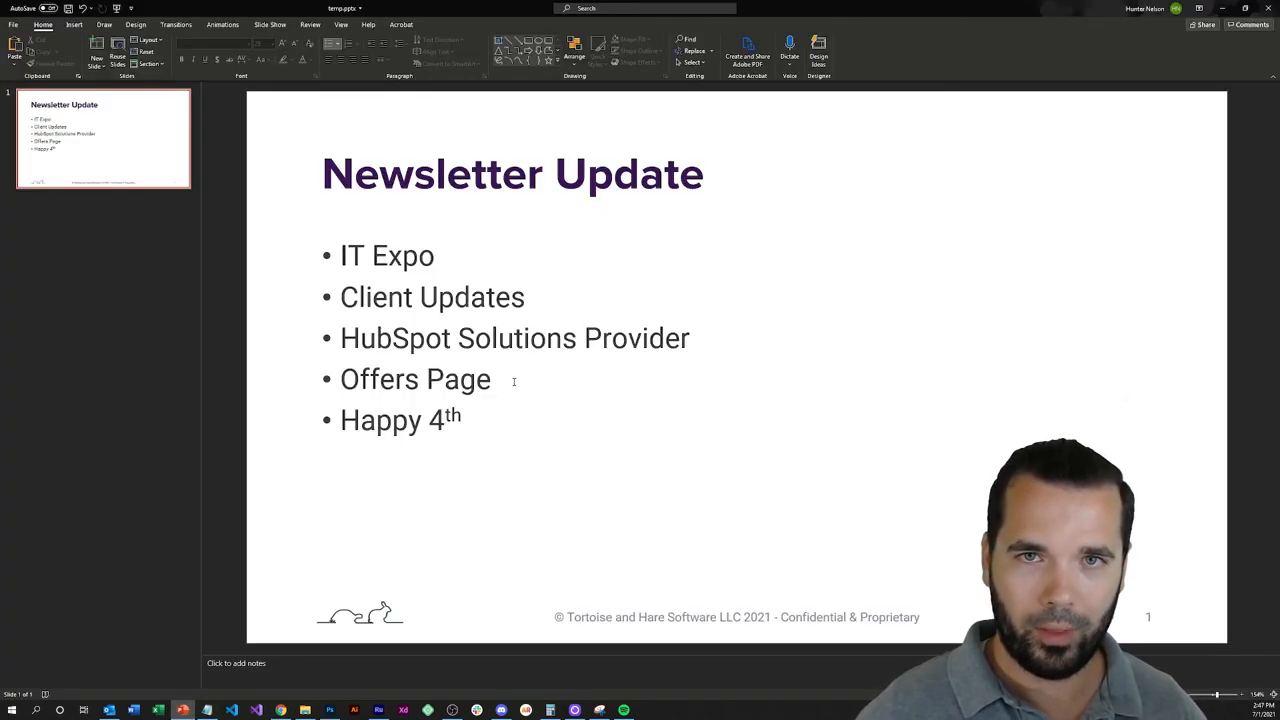